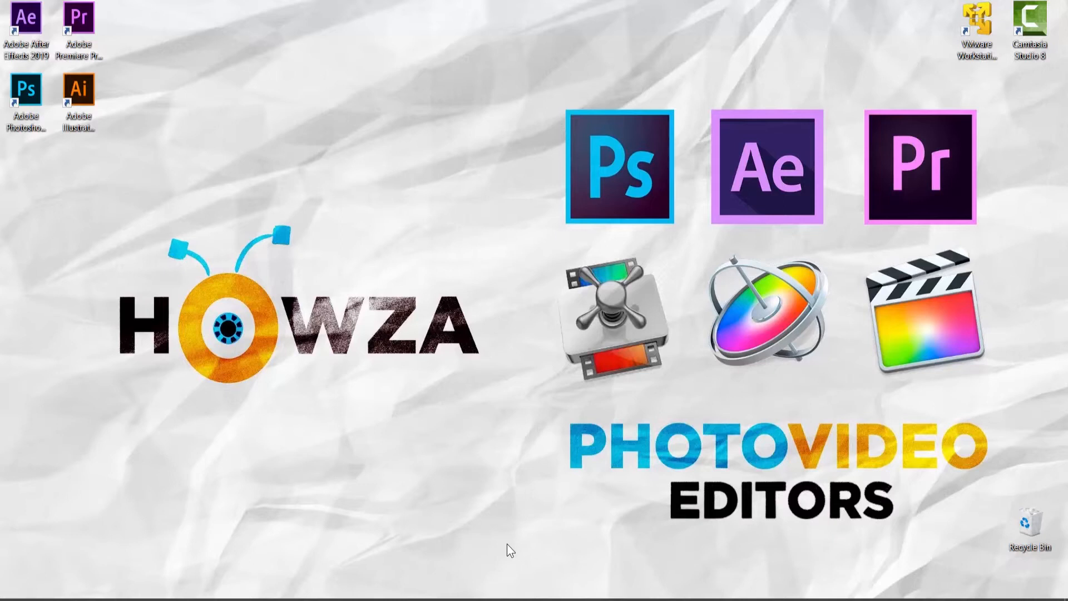
pyautogui.moveTo(399, 578)
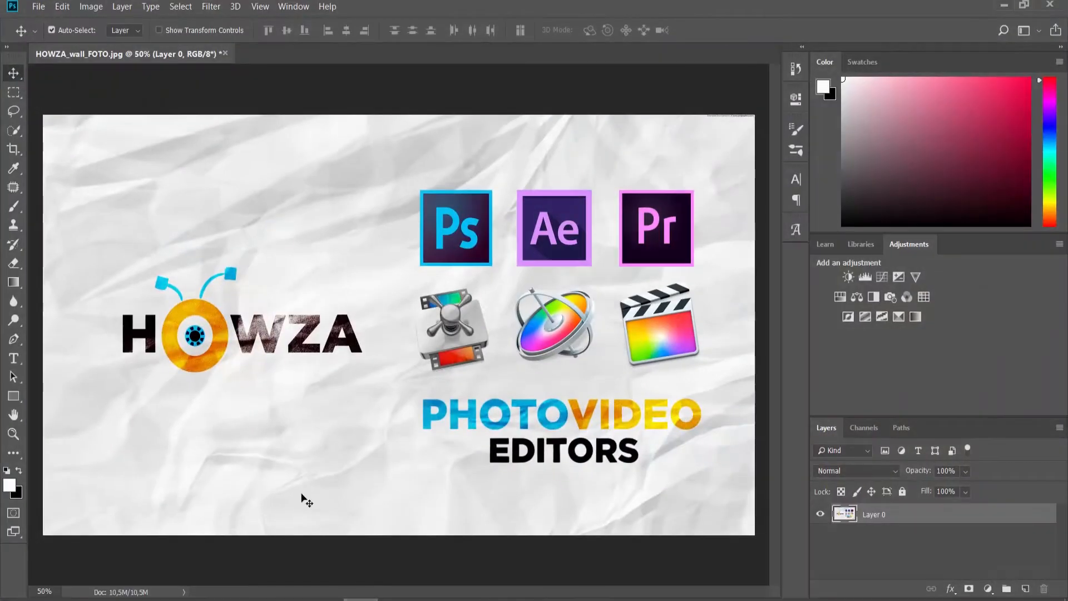
# Uncheck Use Smart Quotes in Edit > Preferences > Type and confirm with OK.
pyautogui.click(62, 6)
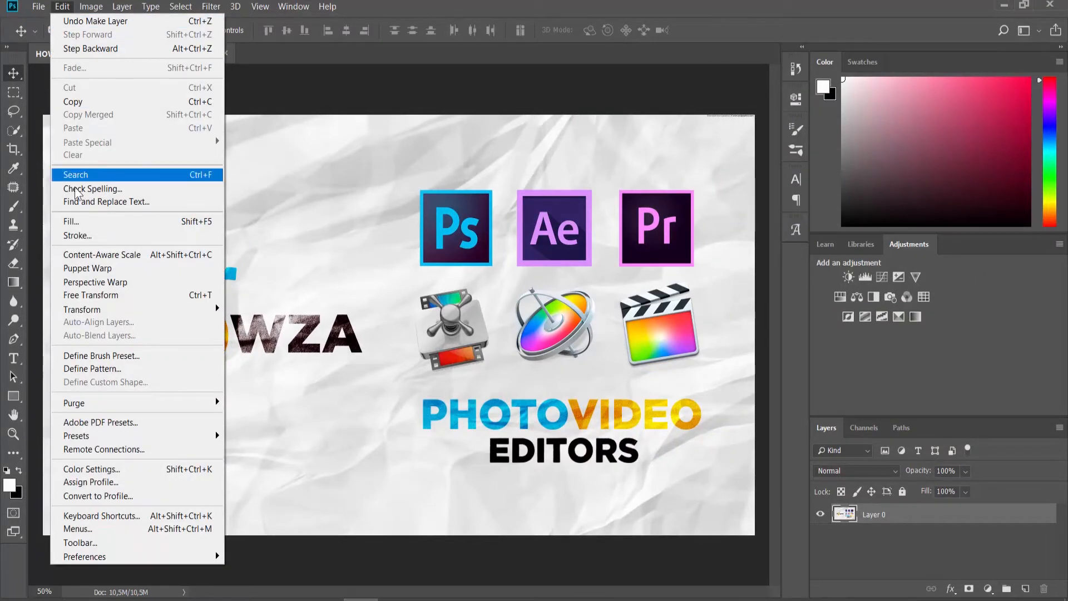
pyautogui.moveTo(84, 557)
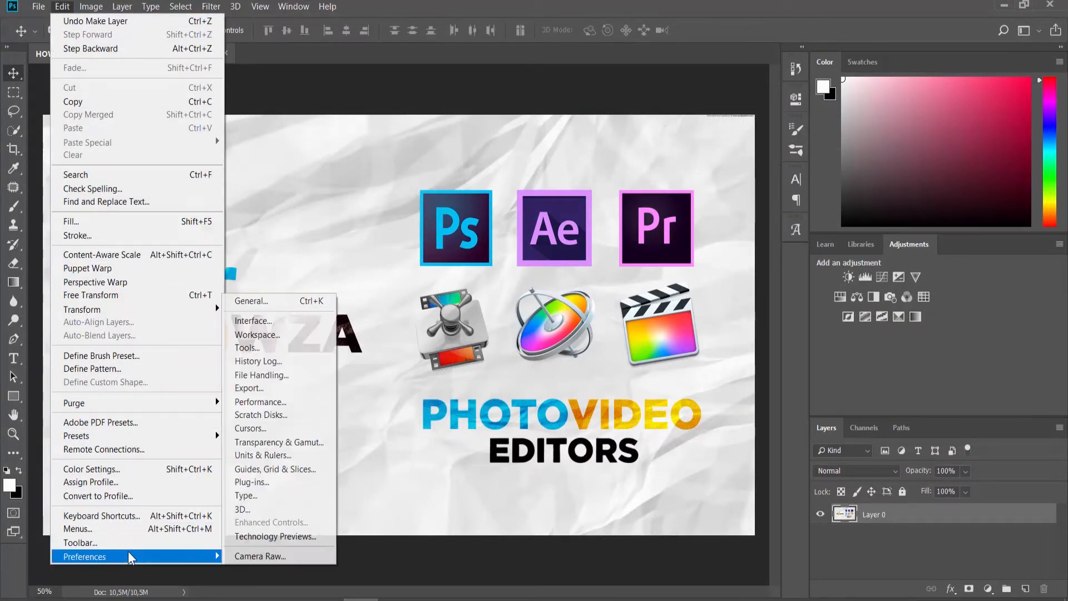
pyautogui.moveTo(264, 495)
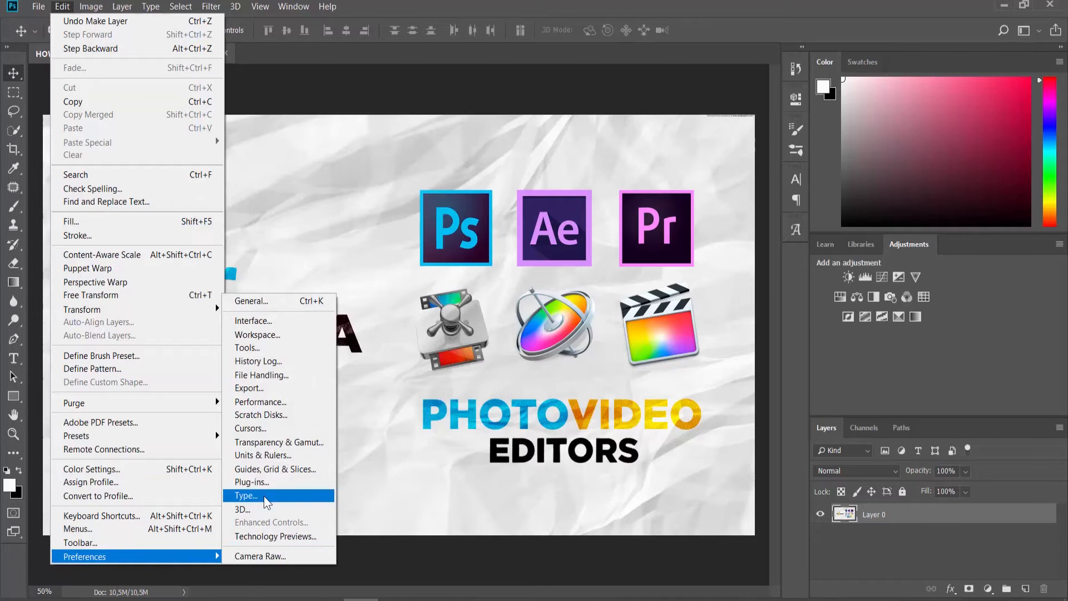
pyautogui.click(245, 496)
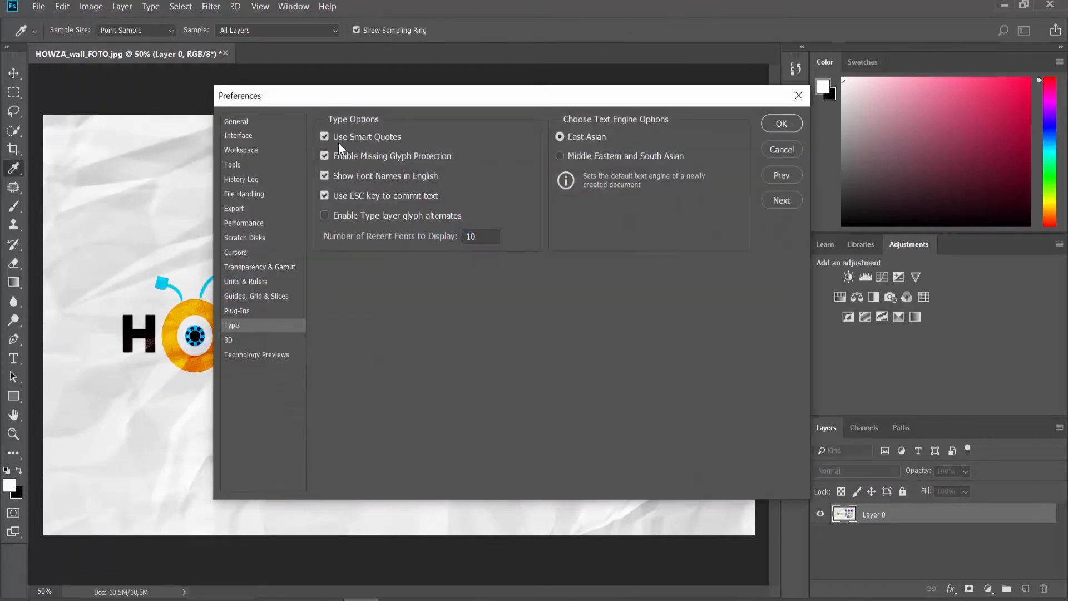
pyautogui.click(324, 136)
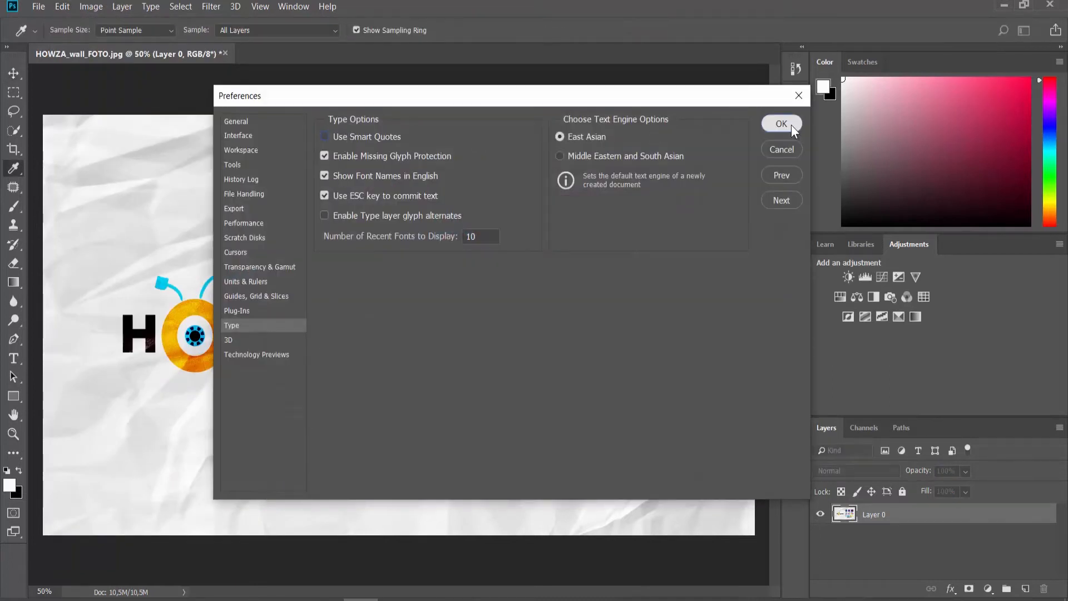
pyautogui.click(782, 124)
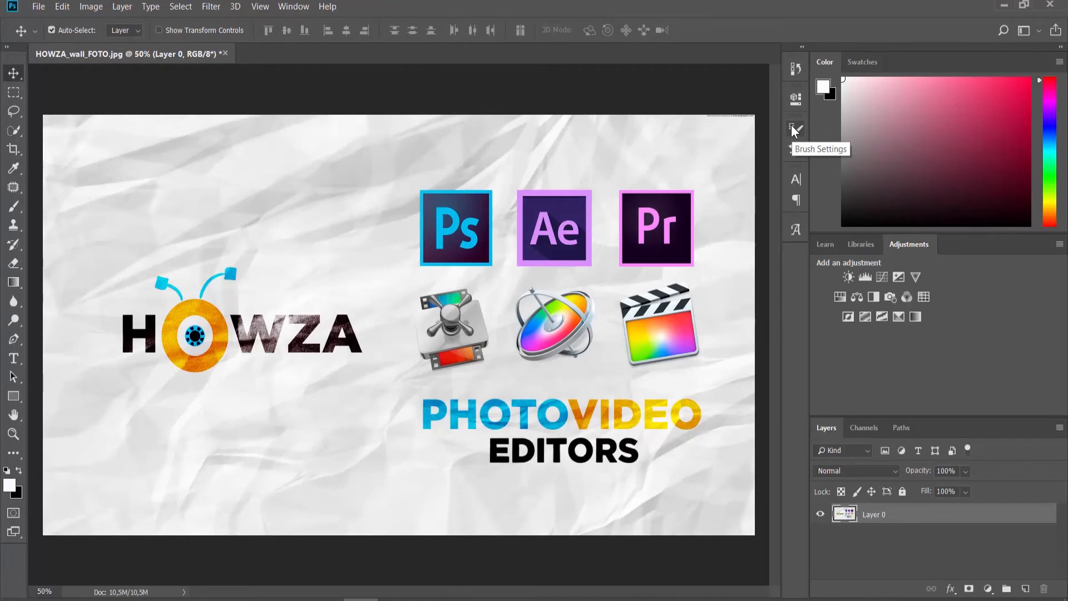
# Reopen Type preferences and check Use Smart Quotes again.
pyautogui.click(61, 6)
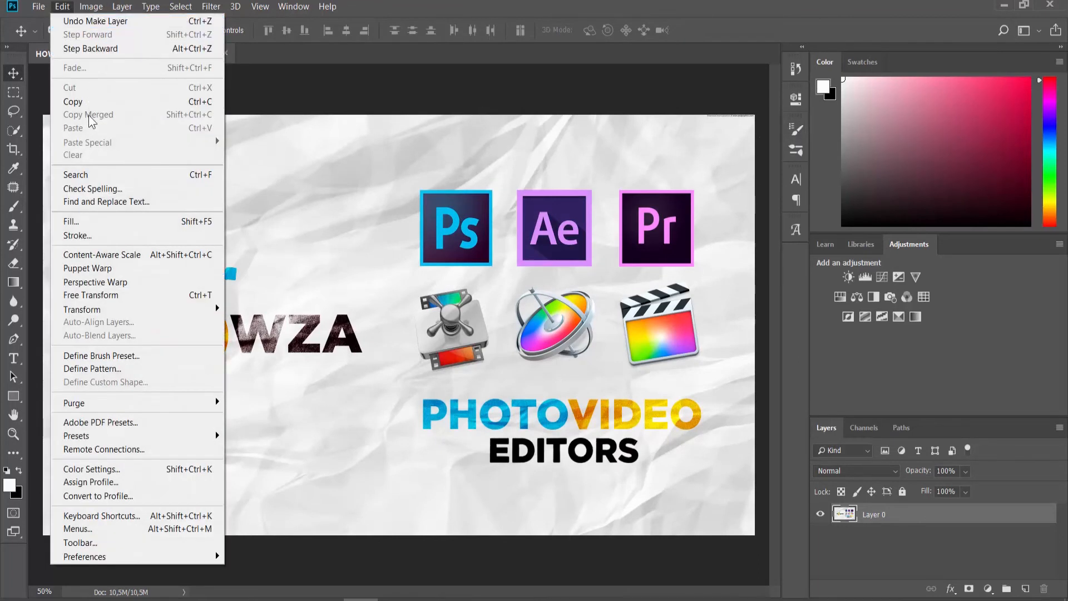
pyautogui.moveTo(84, 556)
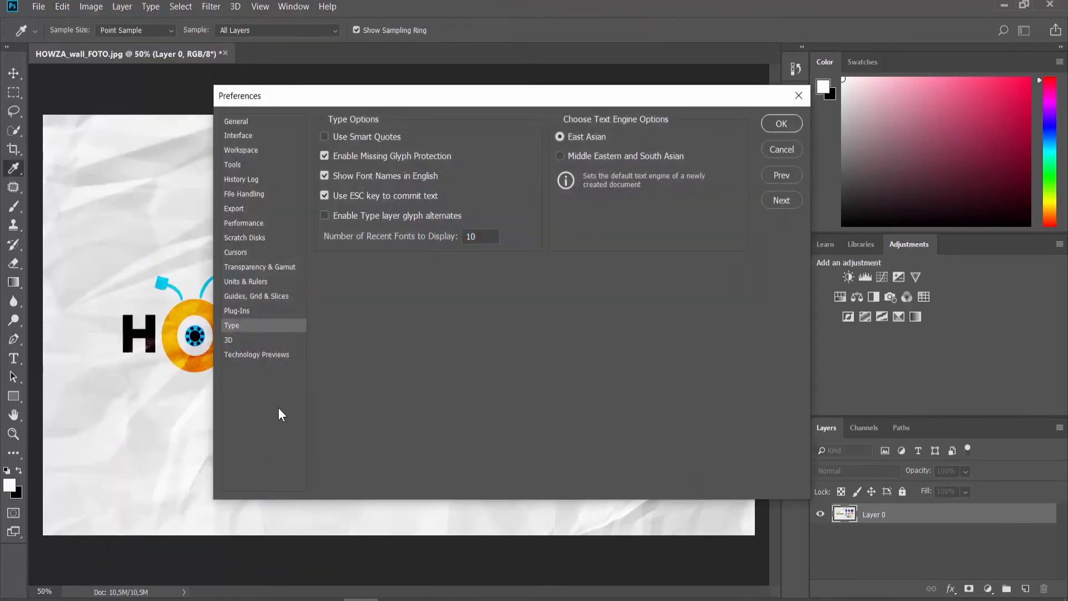
pyautogui.click(324, 137)
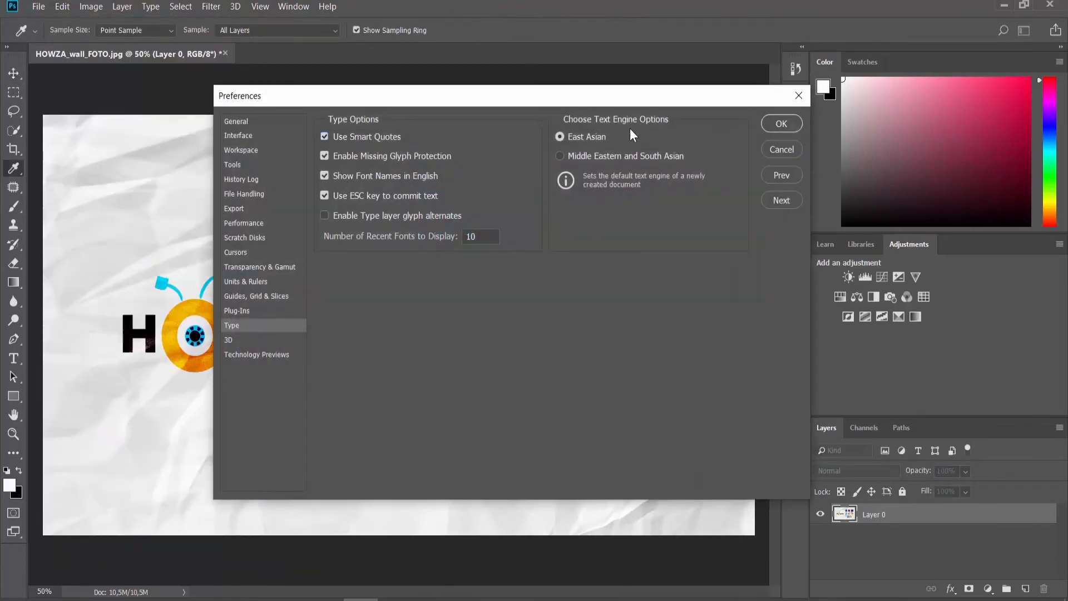